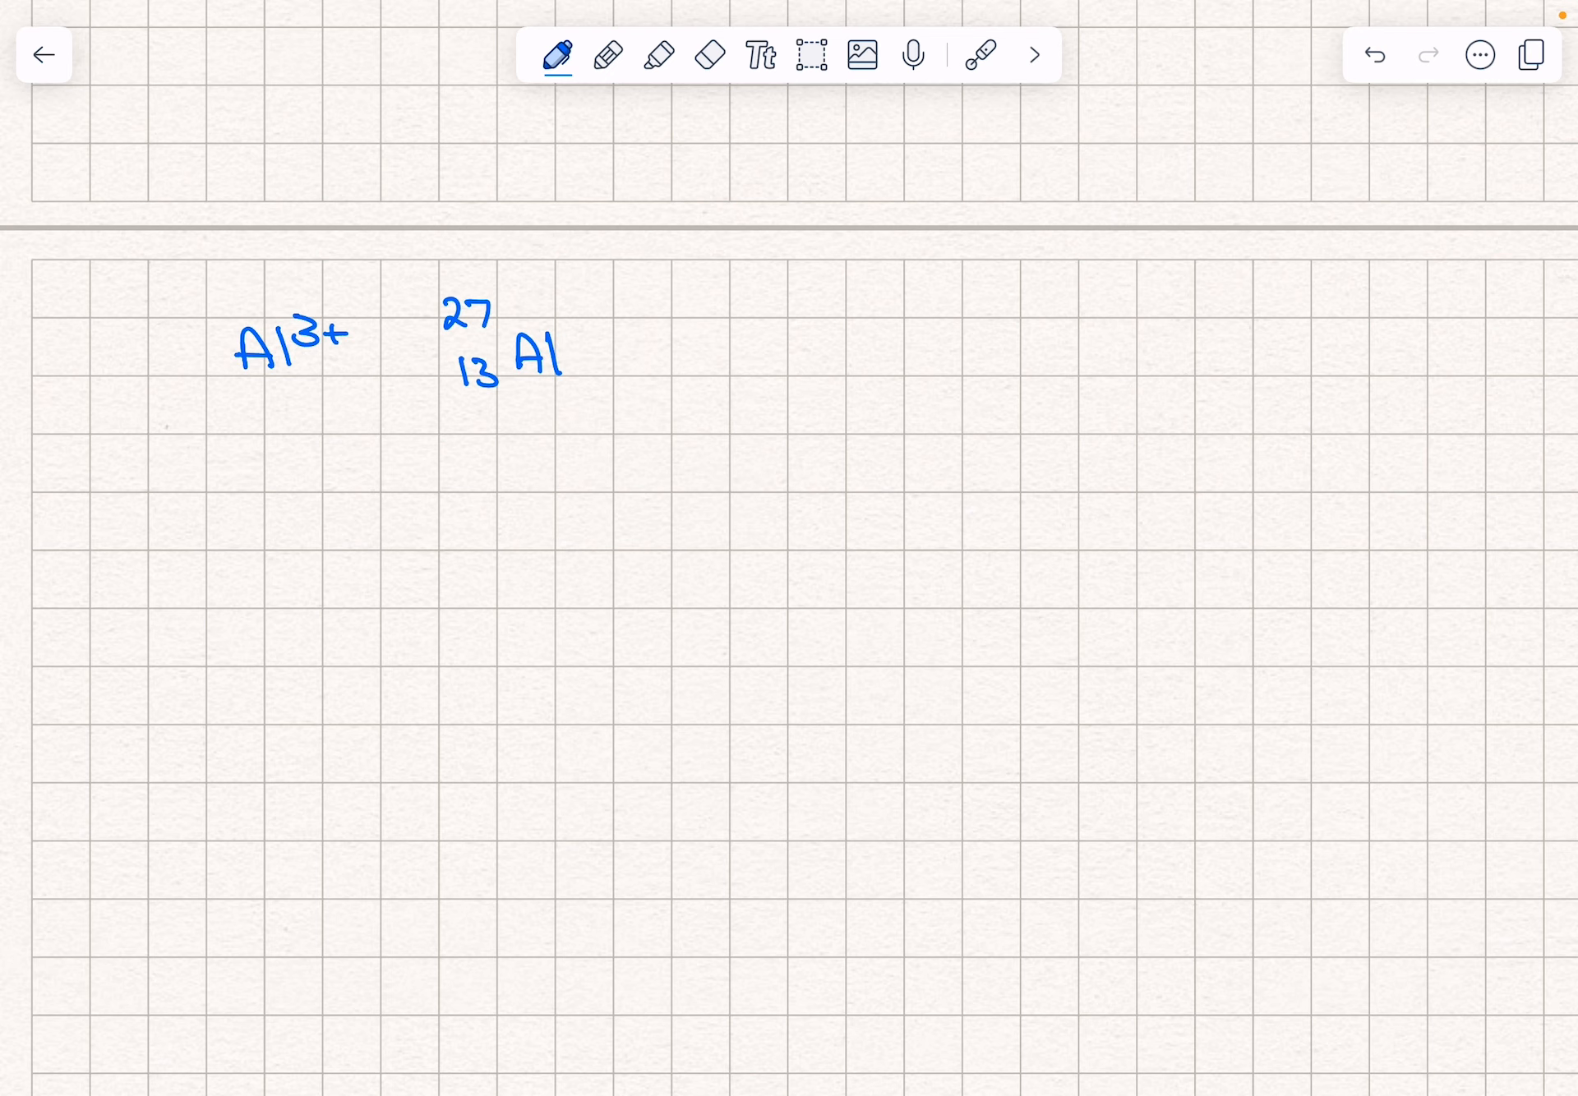
Handwrite '13 protons', '14 neutrons' and '13 electrons' on three lines right of 27/13 Al.
left_click(981, 53)
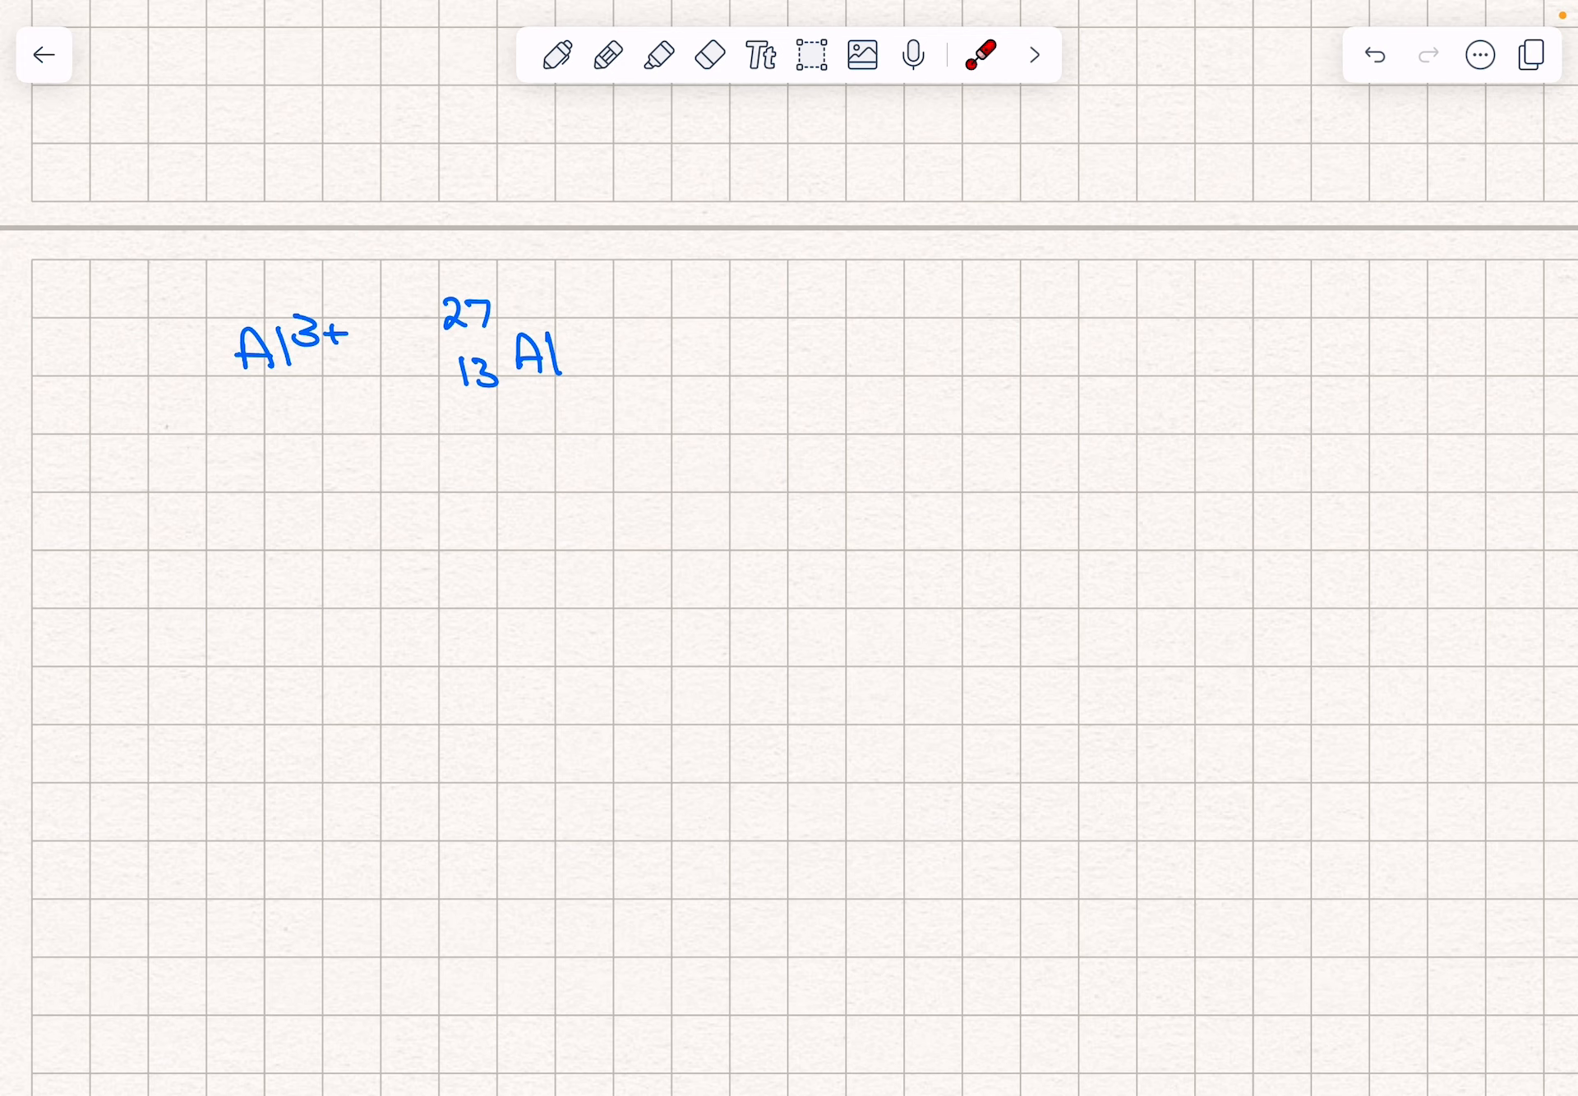
left_click(558, 54)
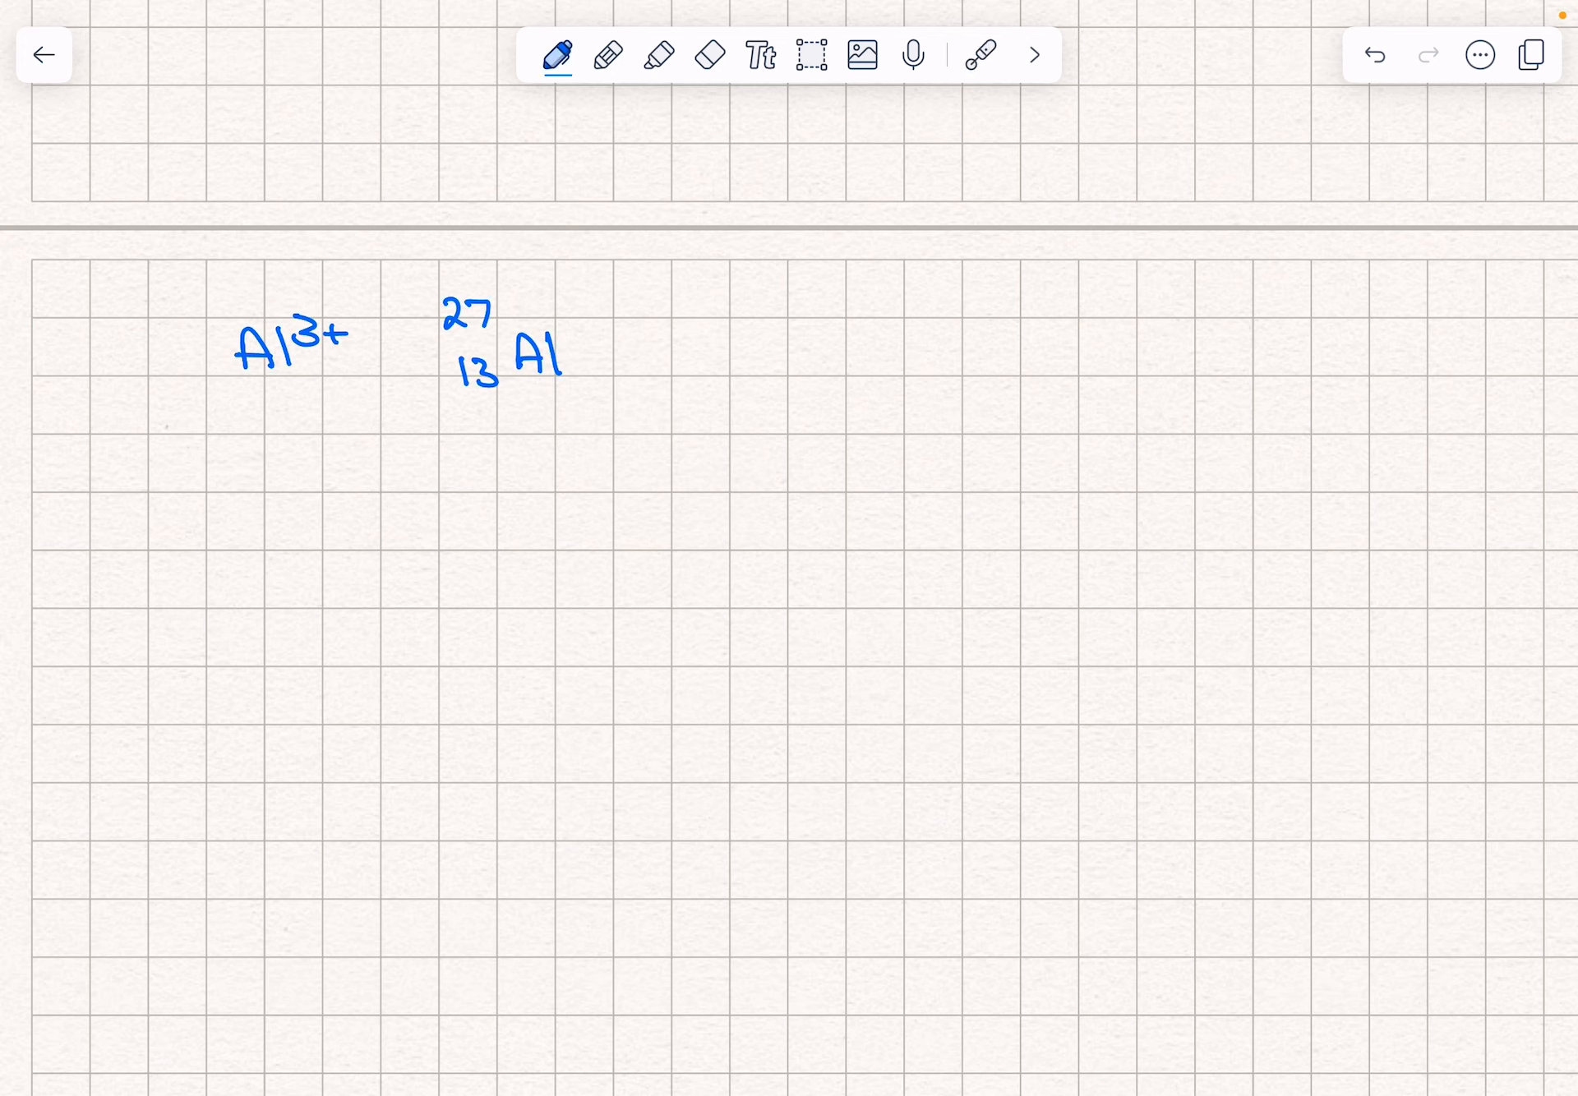
type("13 protons")
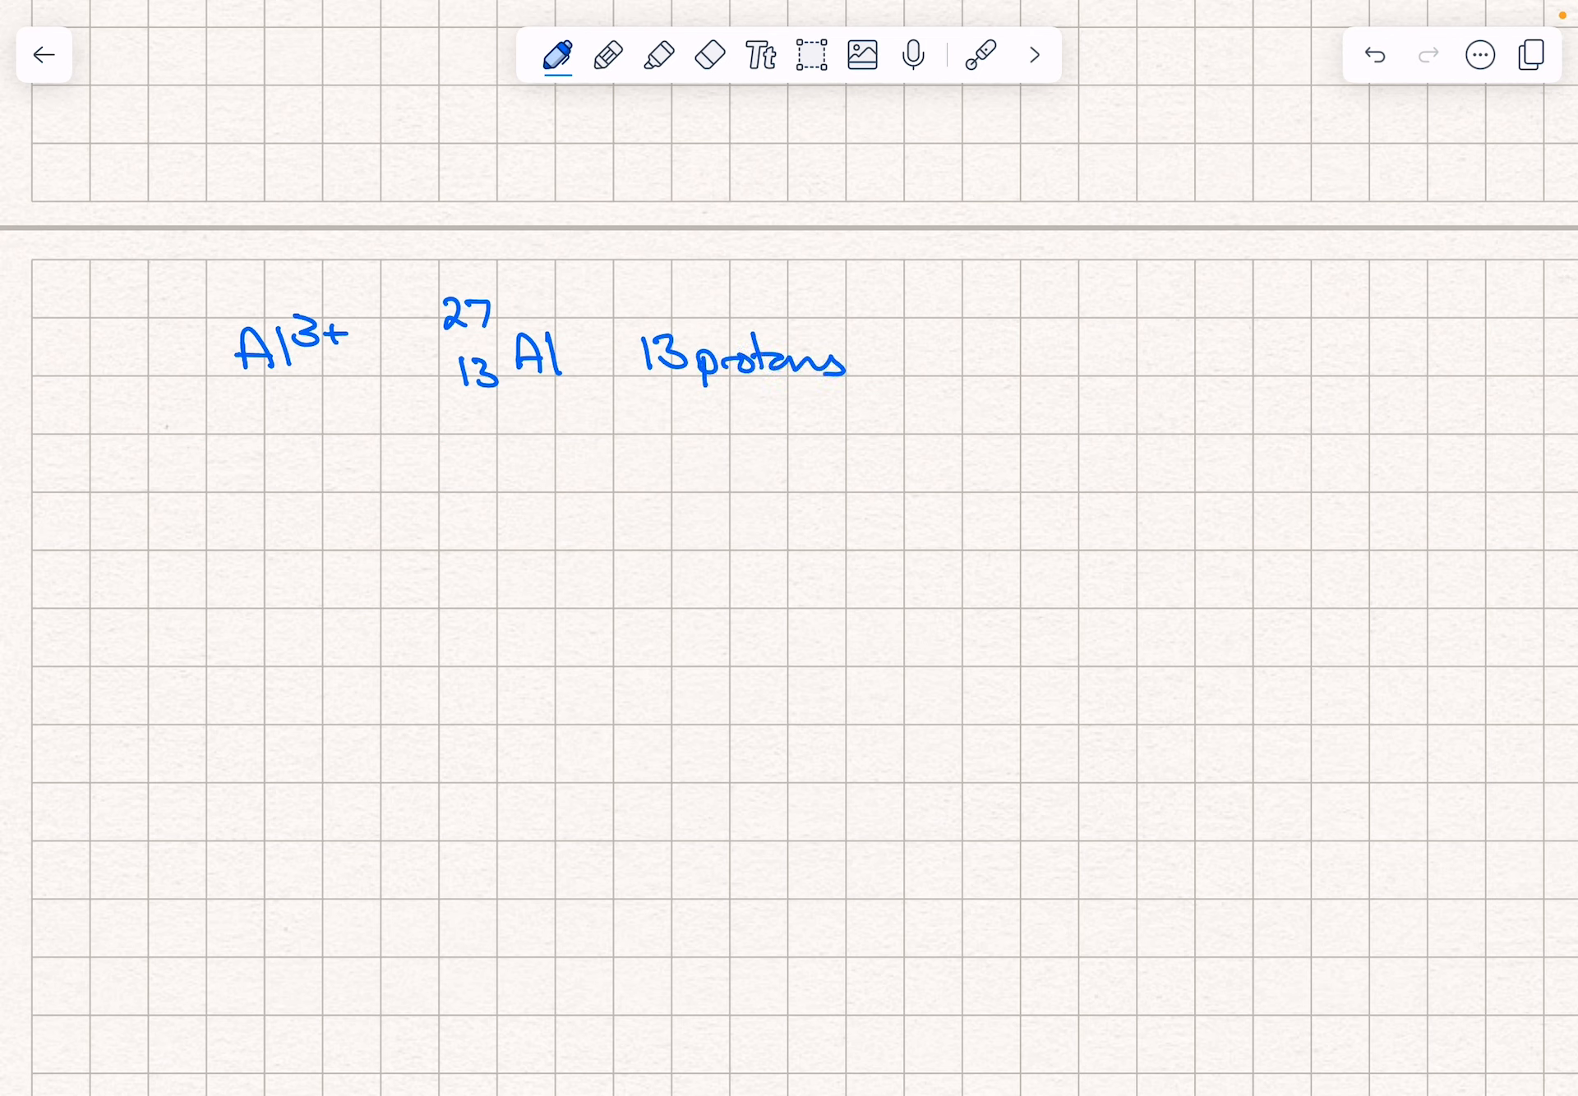
type("11")
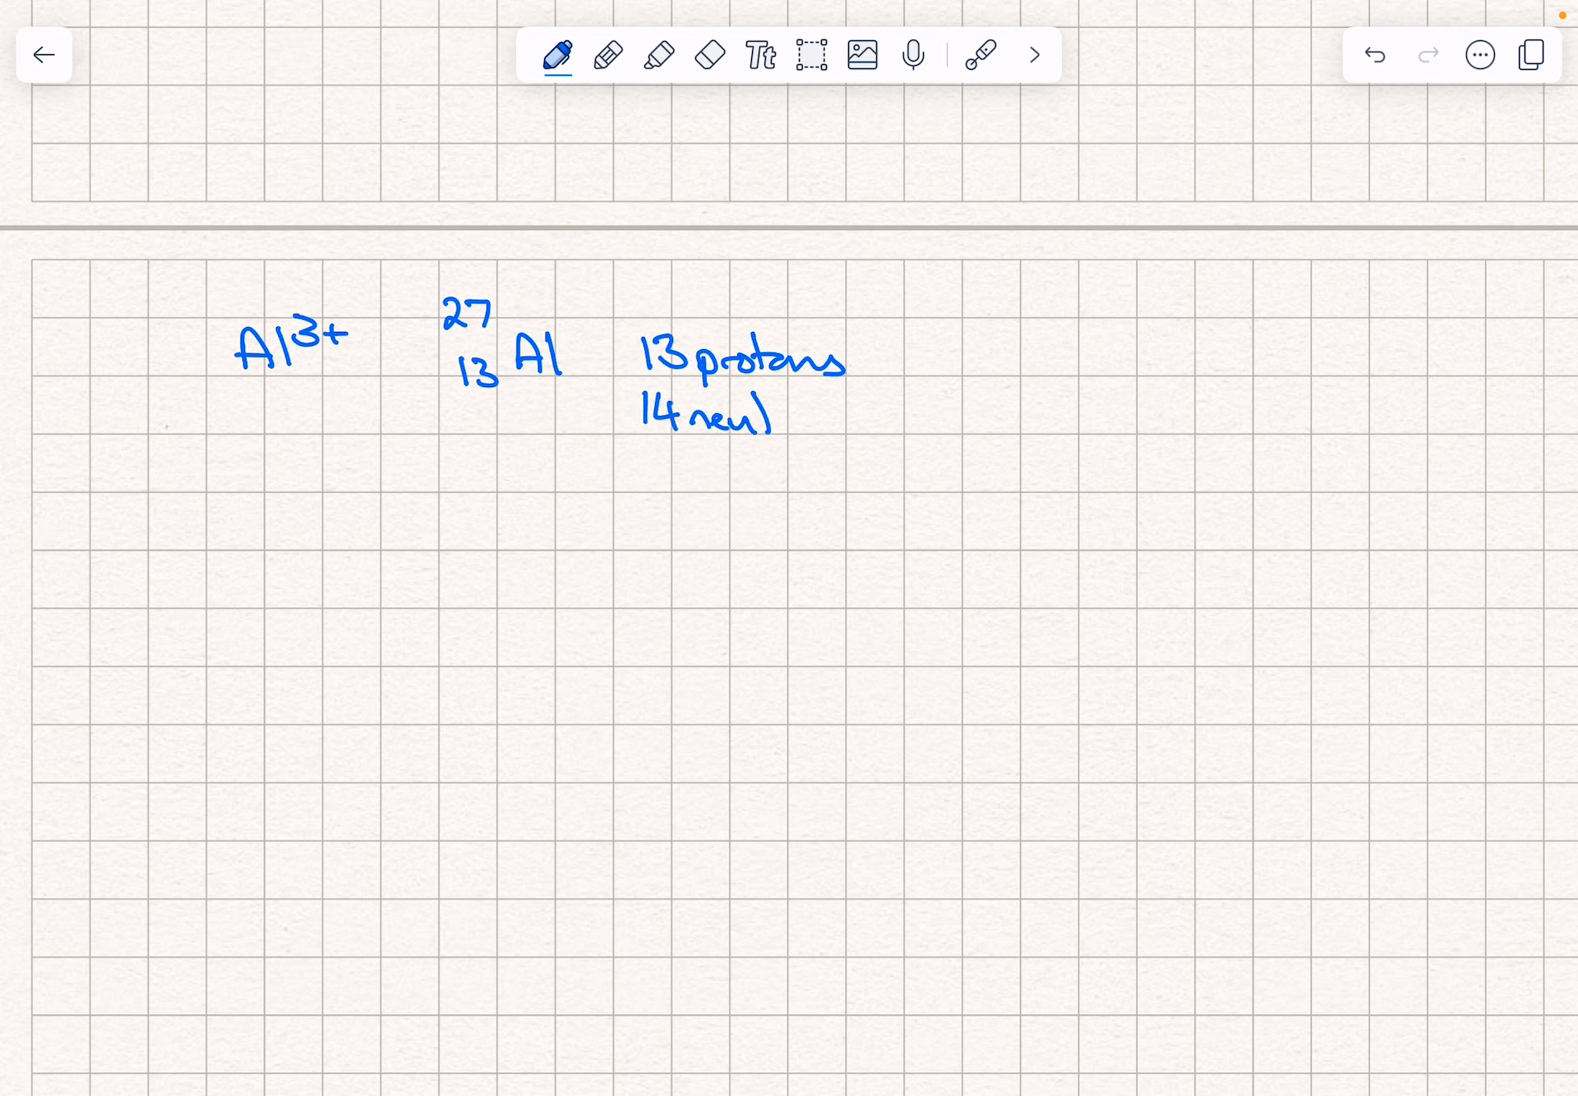
type("neutrons")
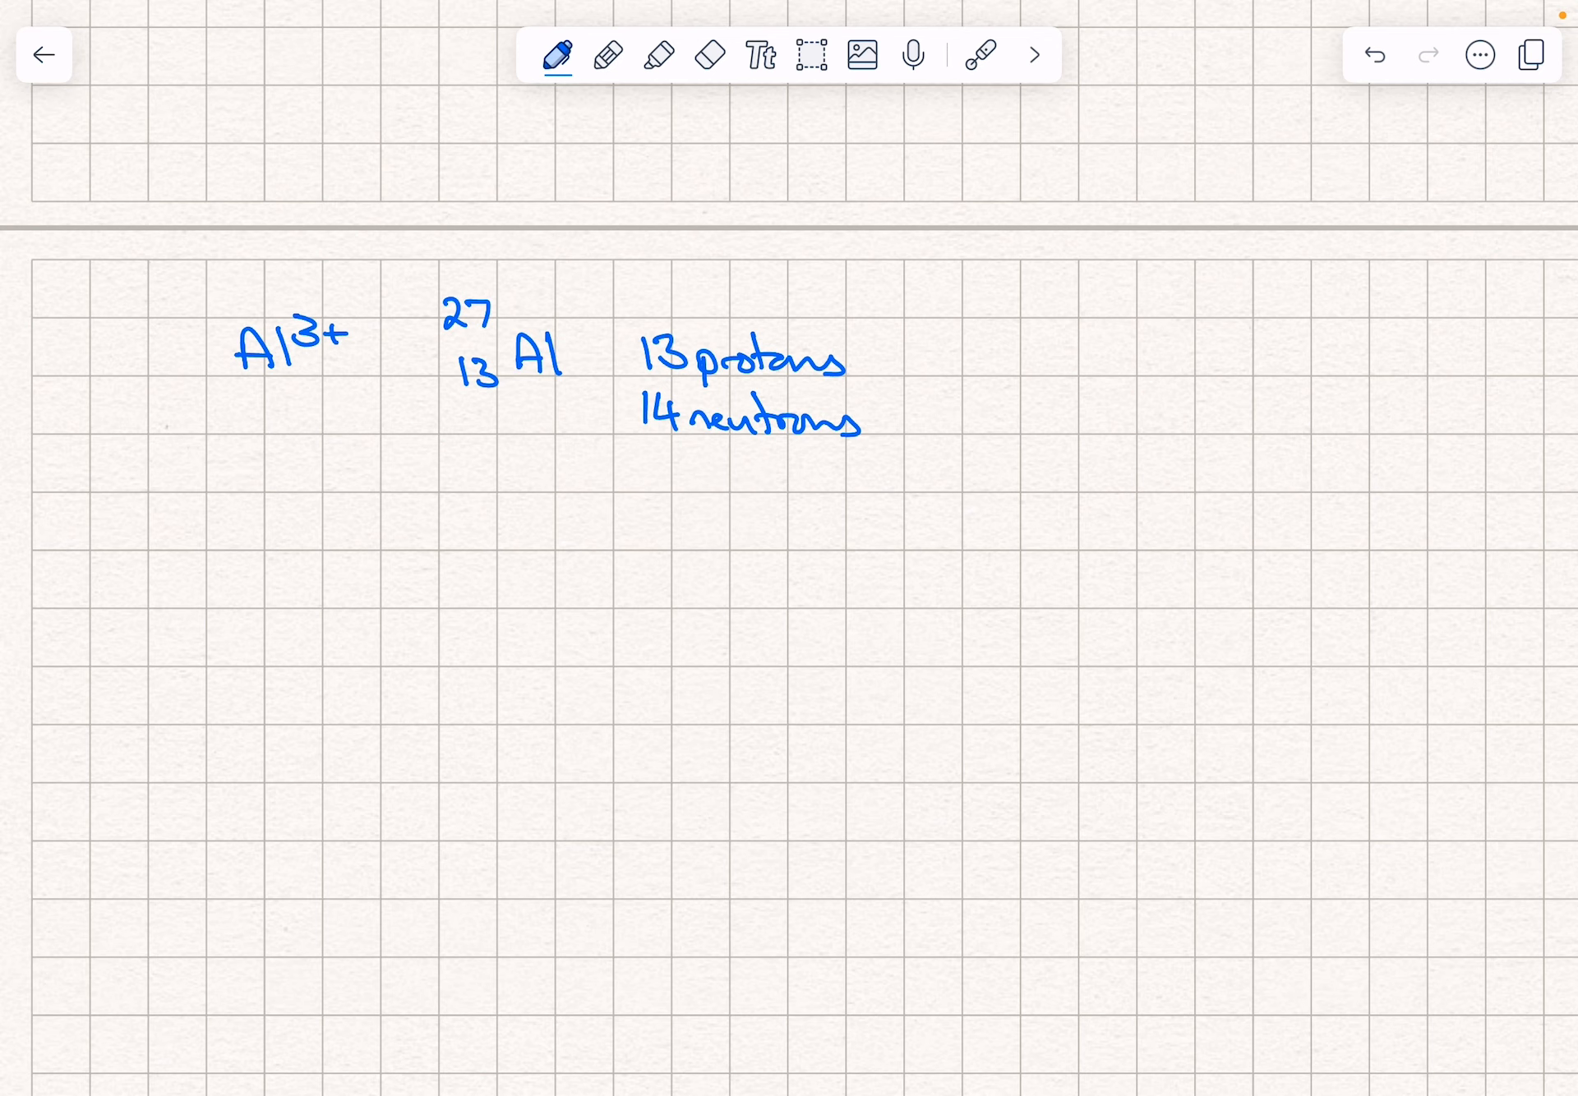
type("13")
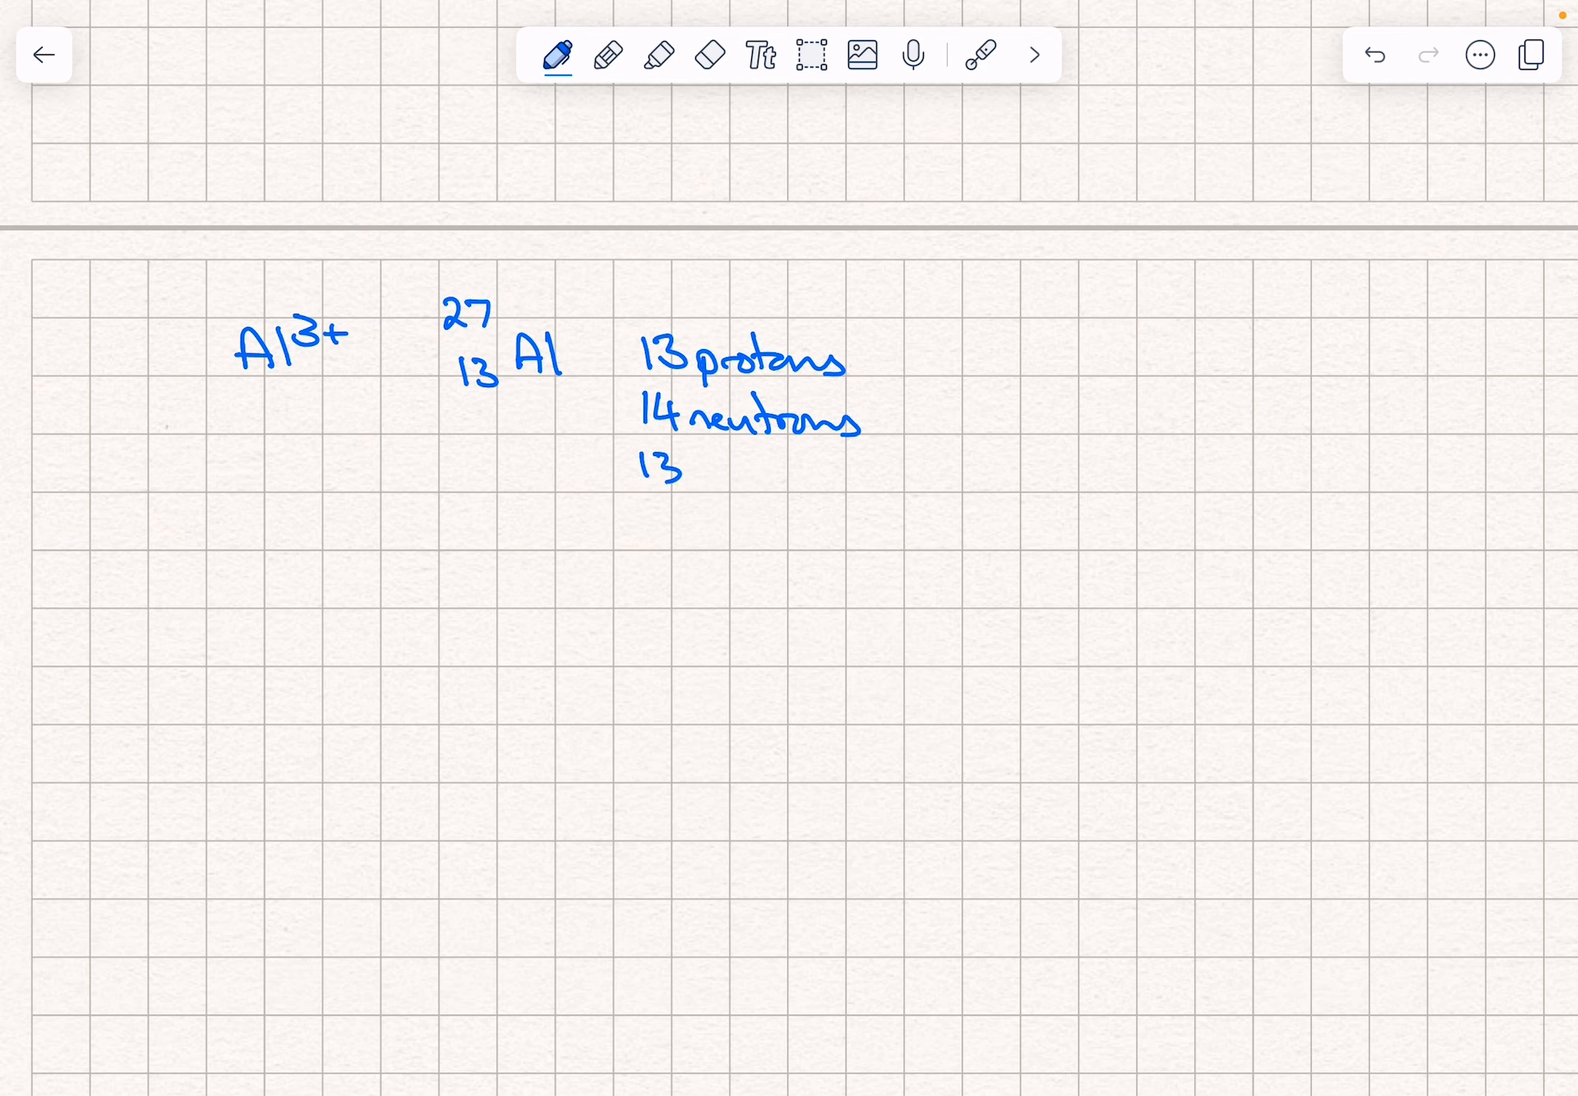
type("electr")
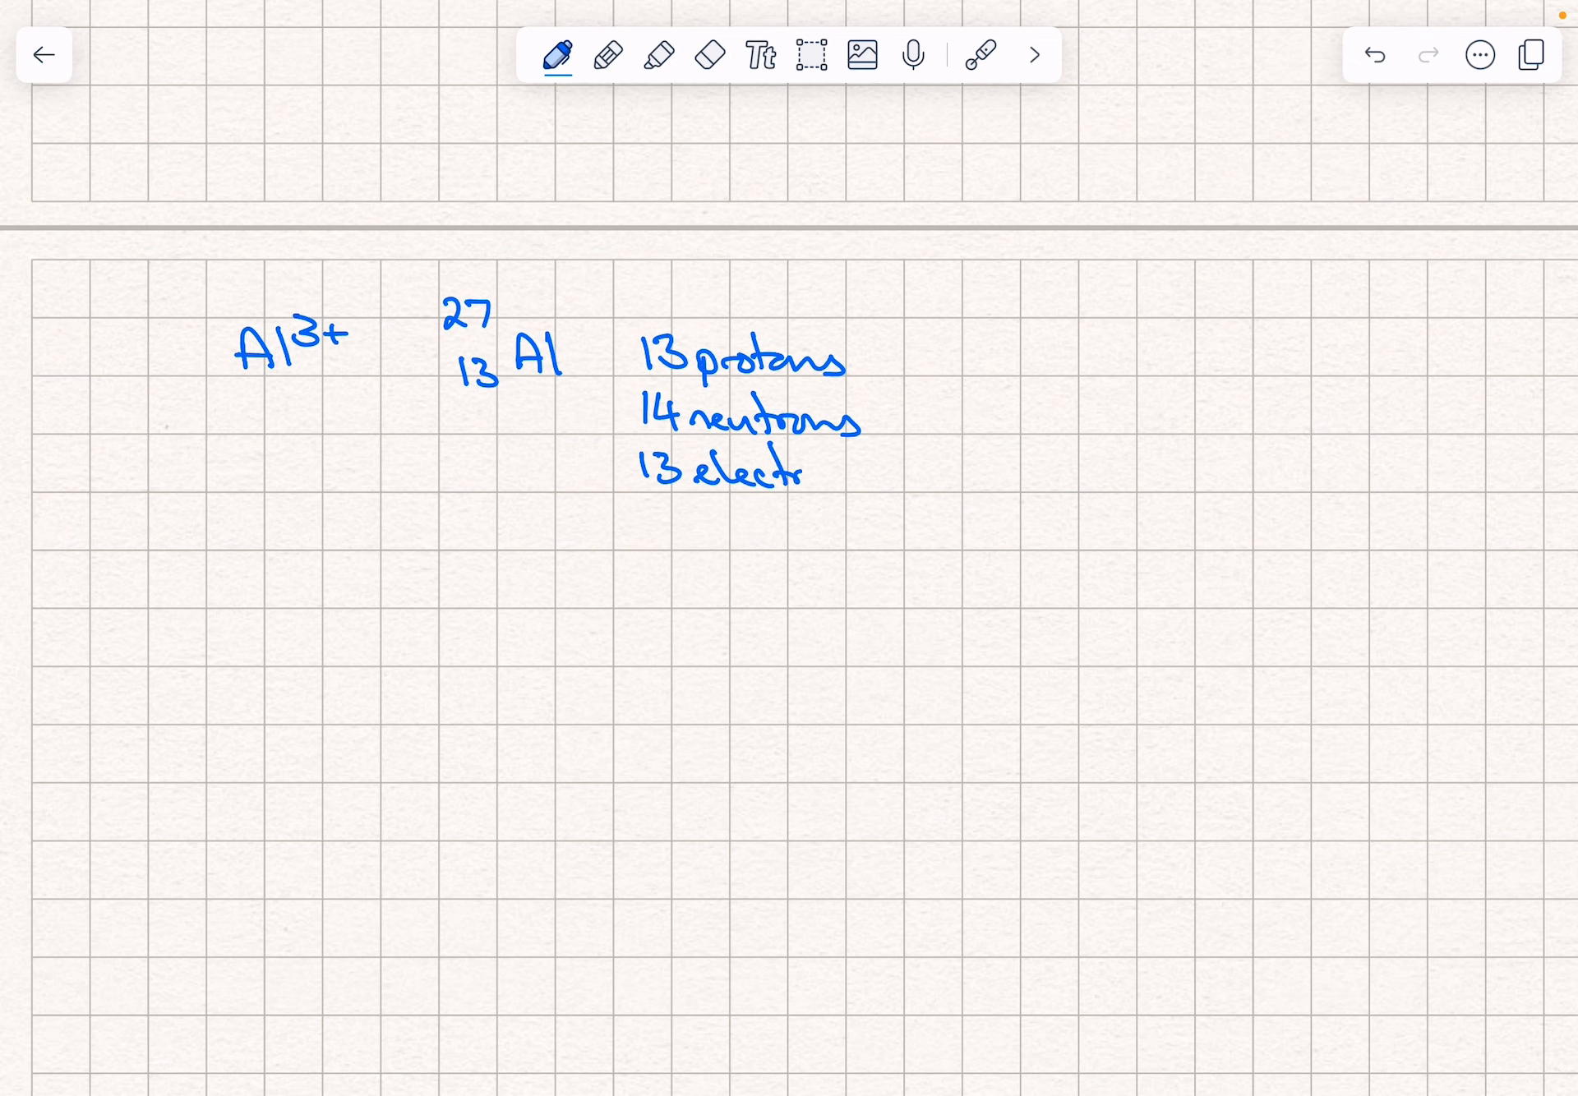
left_click_drag(795, 473, 861, 478)
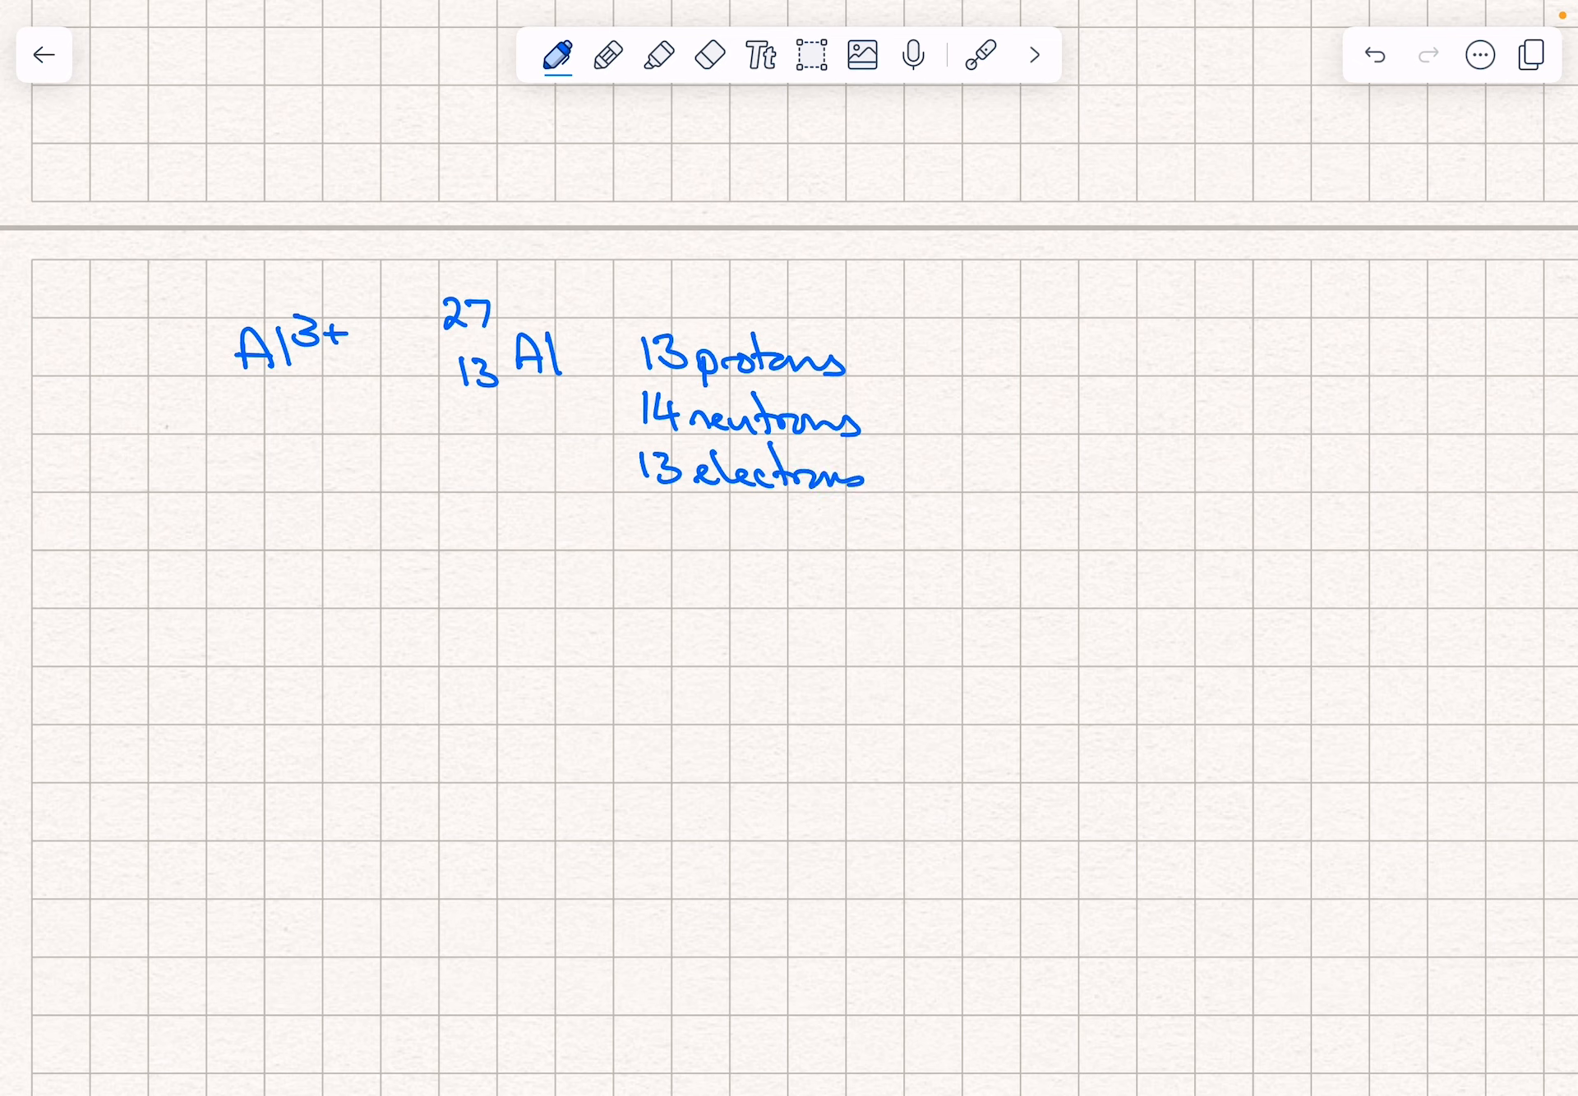
Write '2, 8, 3' beside the electron count, underline the 3, and switch the ink to red.
left_click(709, 54)
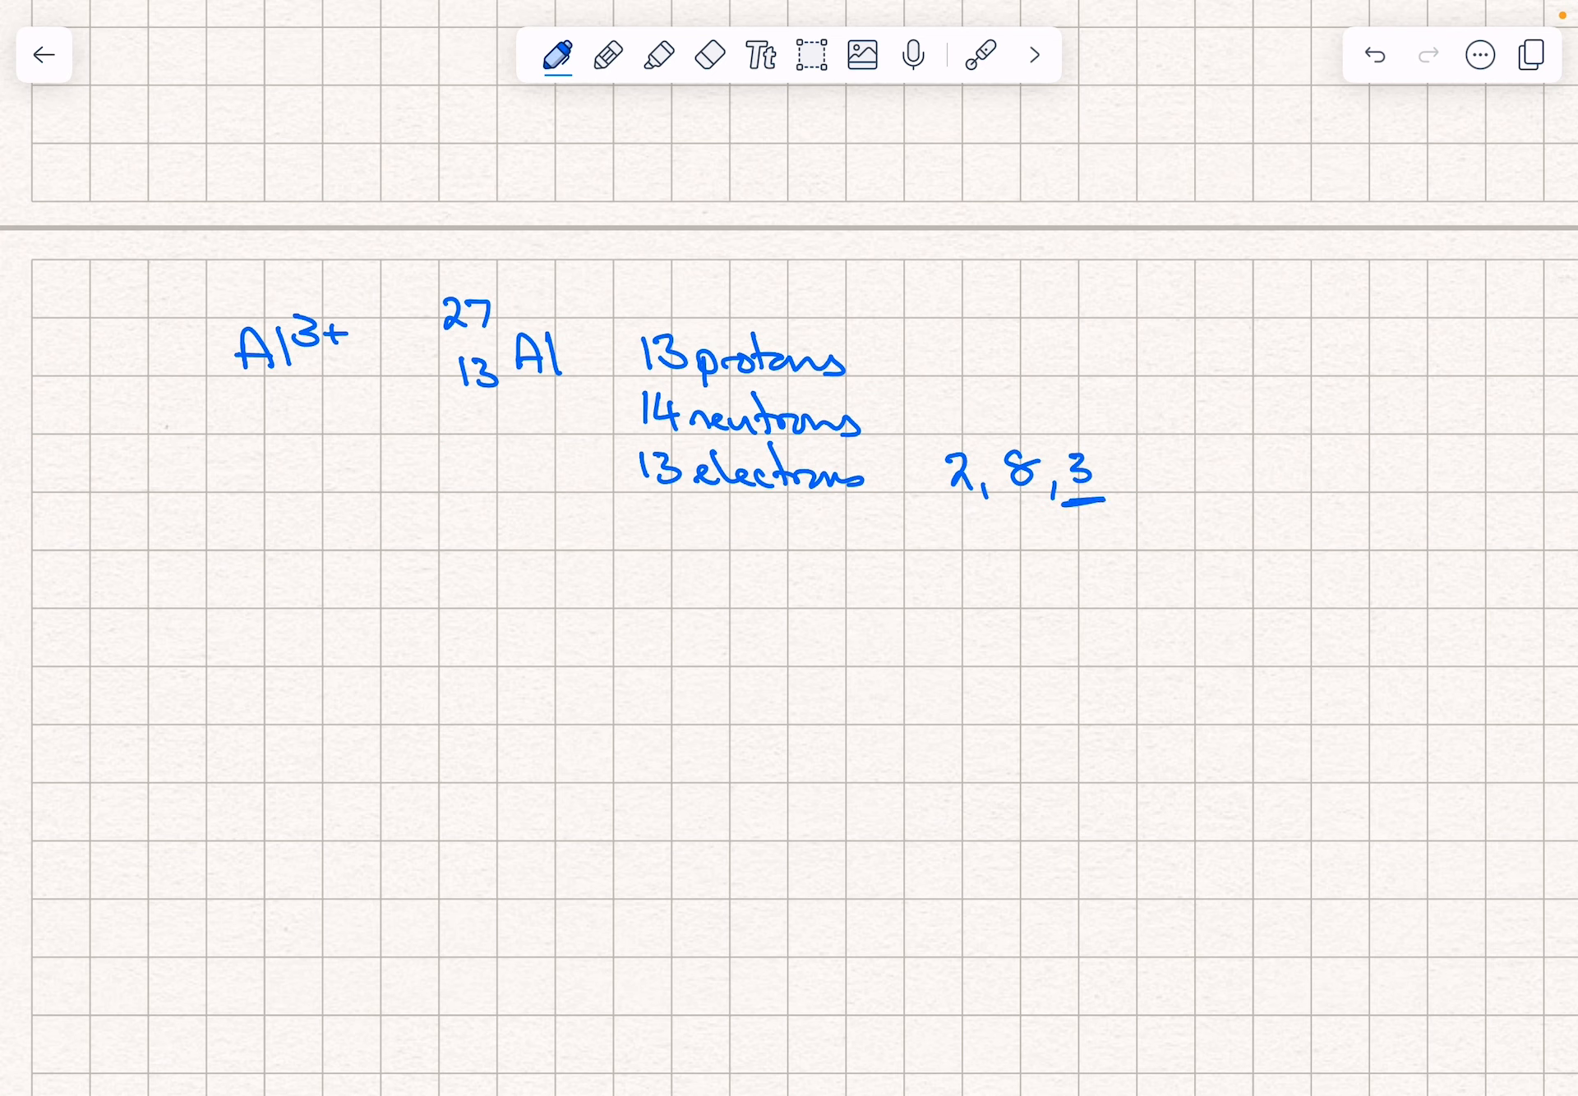
left_click(560, 54)
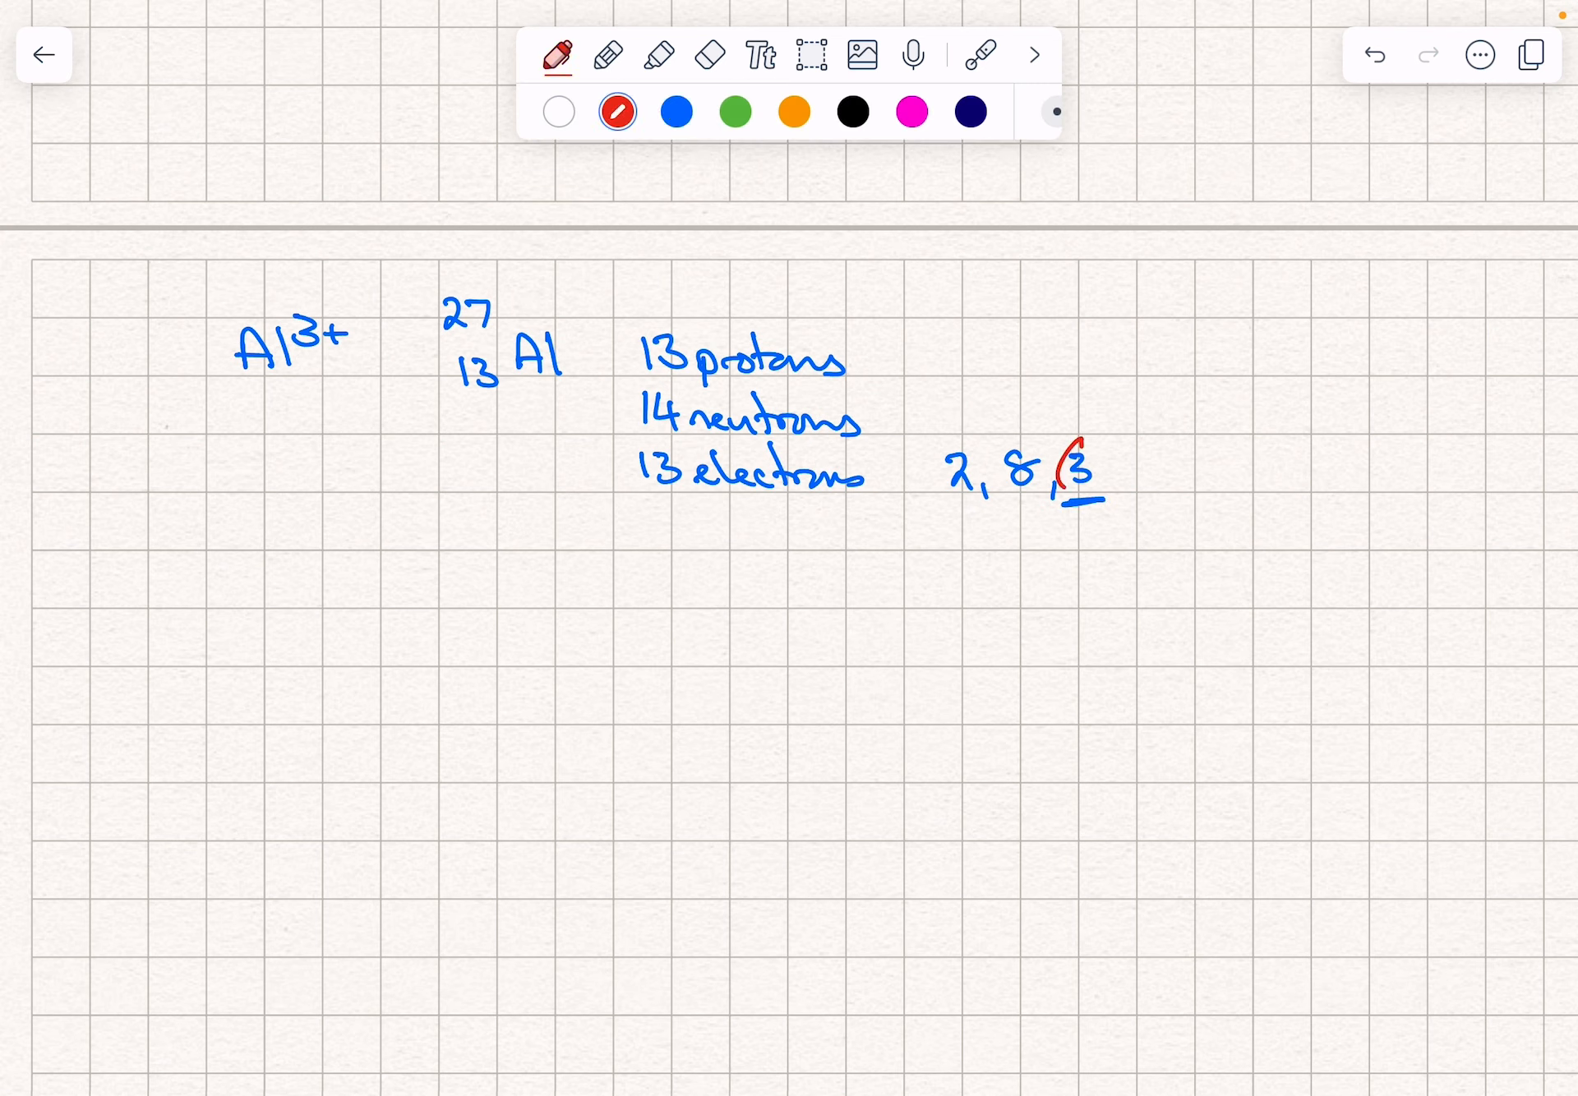
Draw a red circle and outward arrow around the 3, then write '10 electrons' below in blue.
left_click_drag(1081, 474, 1178, 413)
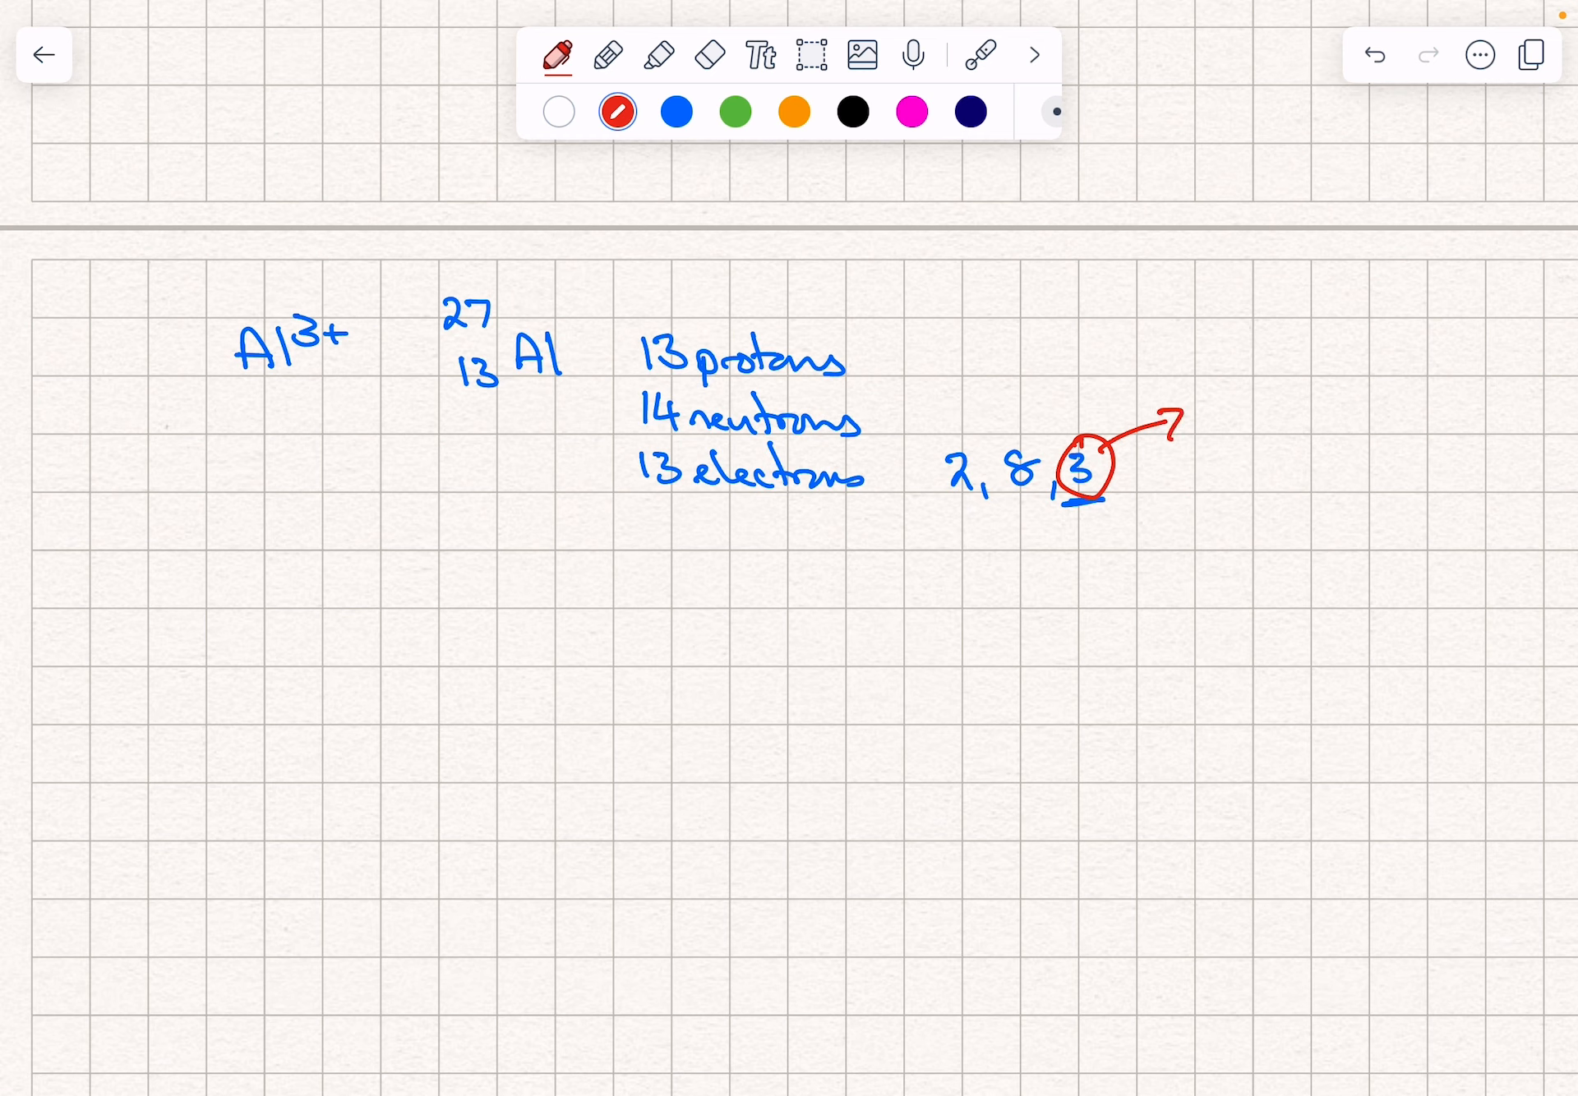
left_click(675, 111)
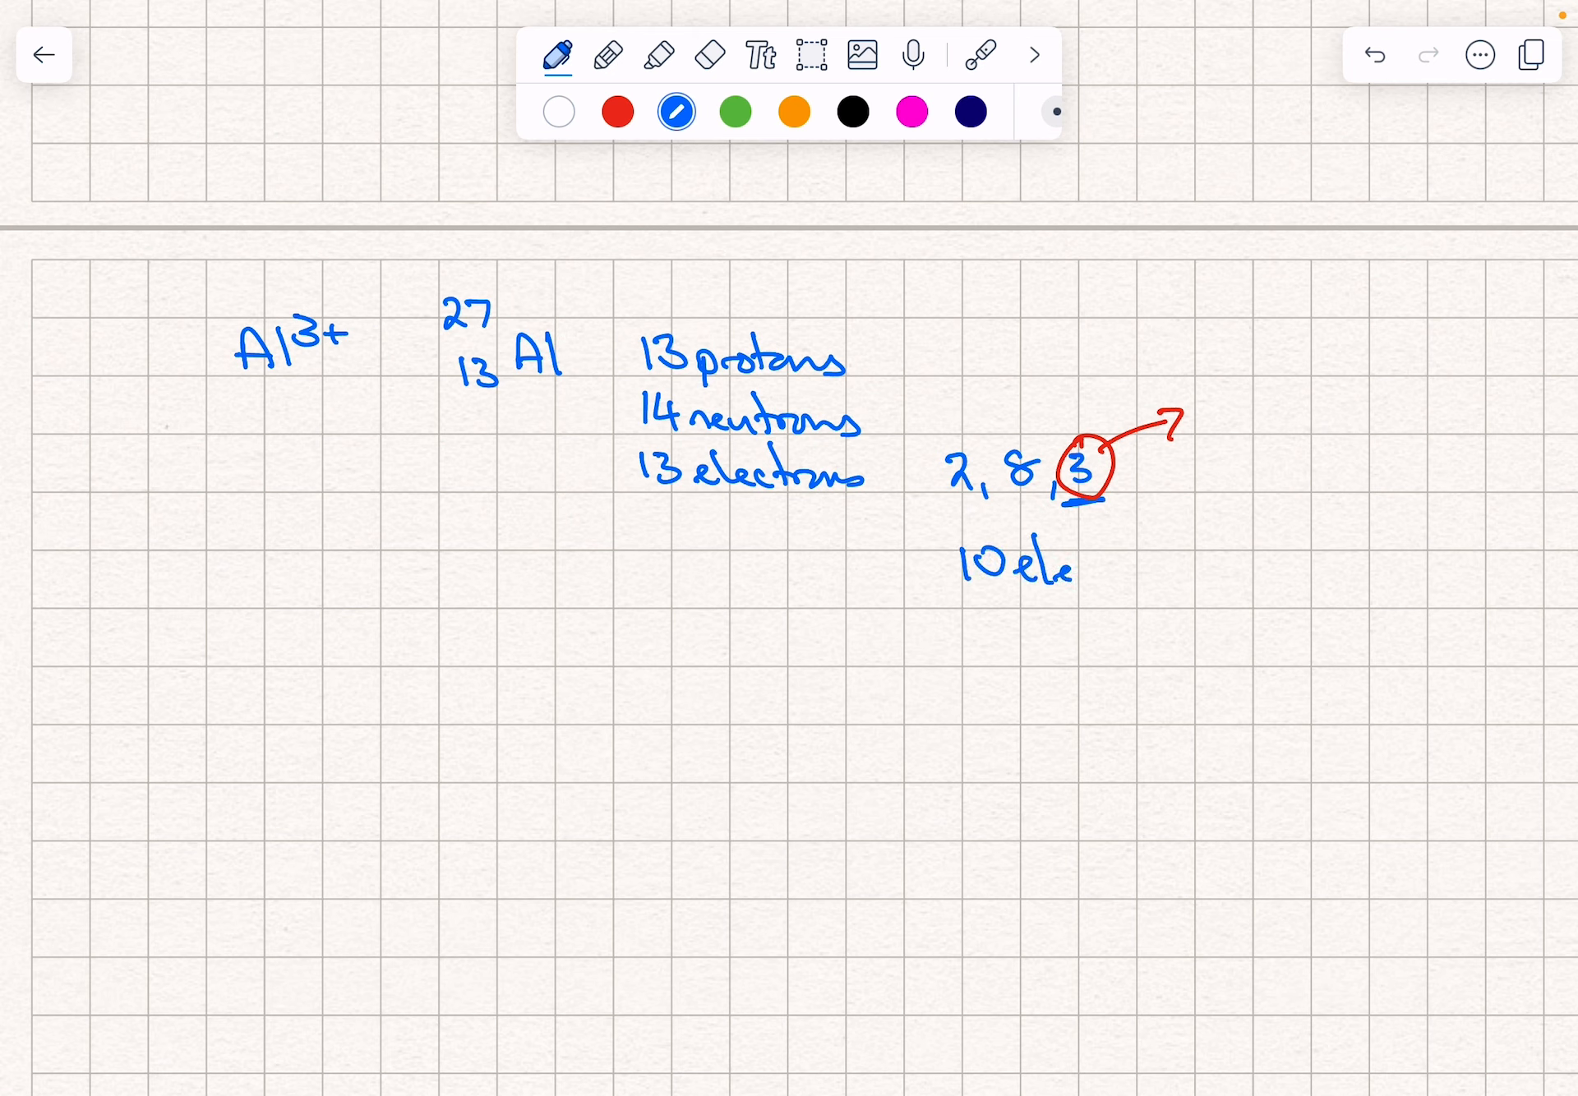
left_click_drag(1041, 569, 1182, 568)
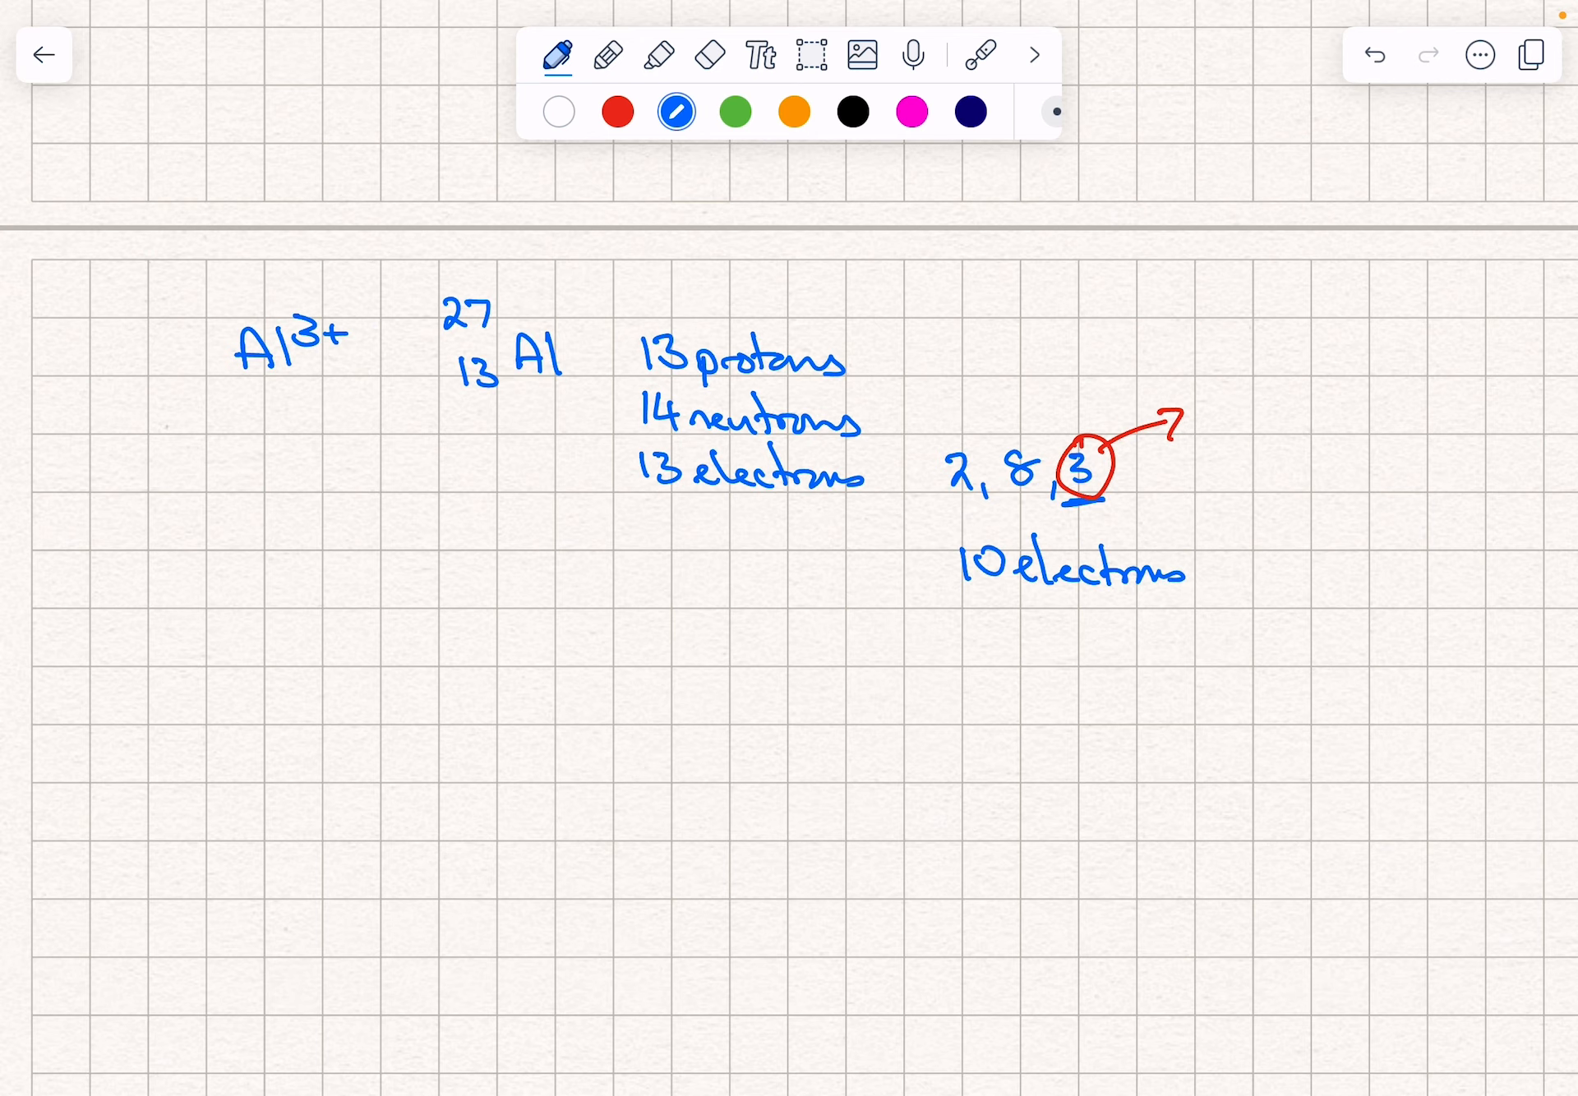